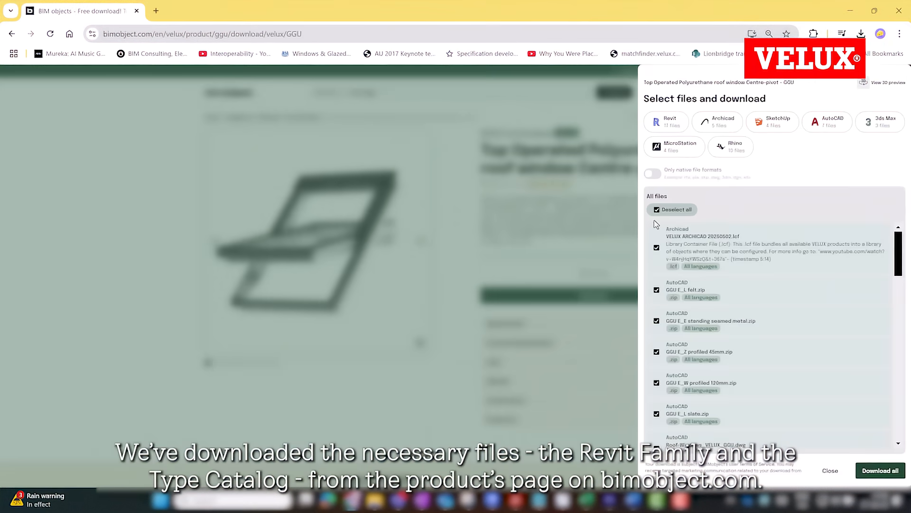
Download all VELUX GGU Revit family and type catalog files from the bimobject product page
{"action": "left_click", "coordinate": [672, 208]}
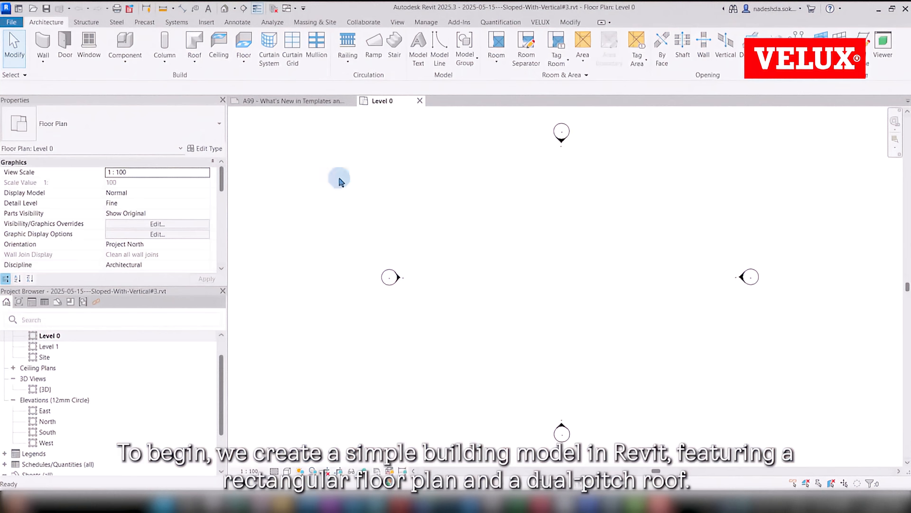
Show the gable-roofed building in the {3D} view and start the Window tool to load a family
{"action": "left_click", "coordinate": [42, 43]}
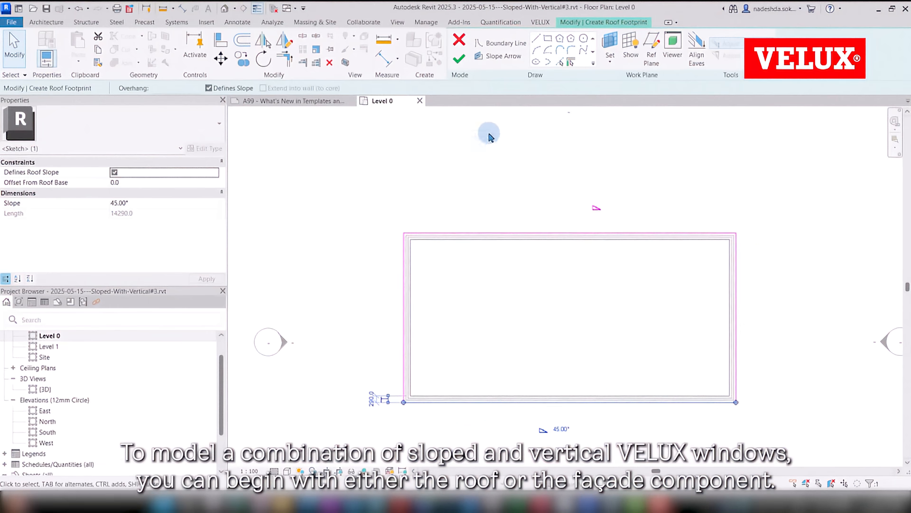
{"action": "double_click", "coordinate": [45, 390]}
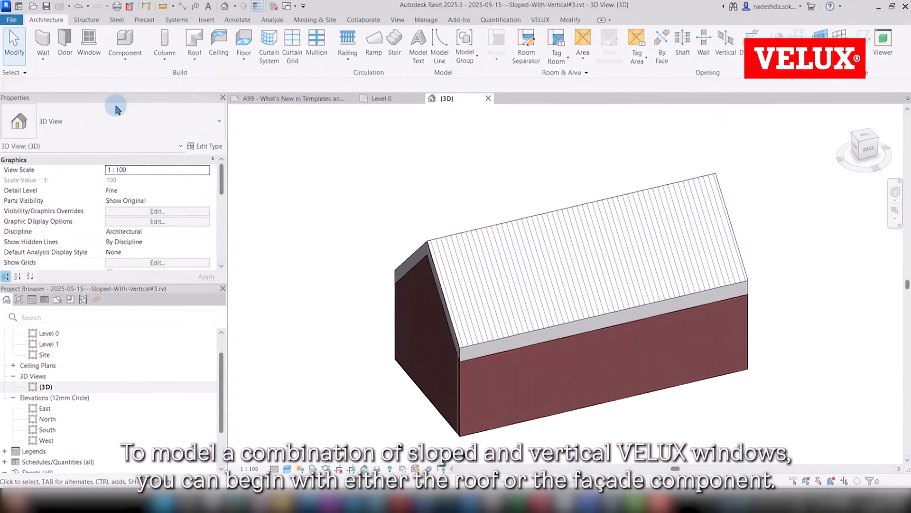
{"action": "left_click", "coordinate": [89, 43]}
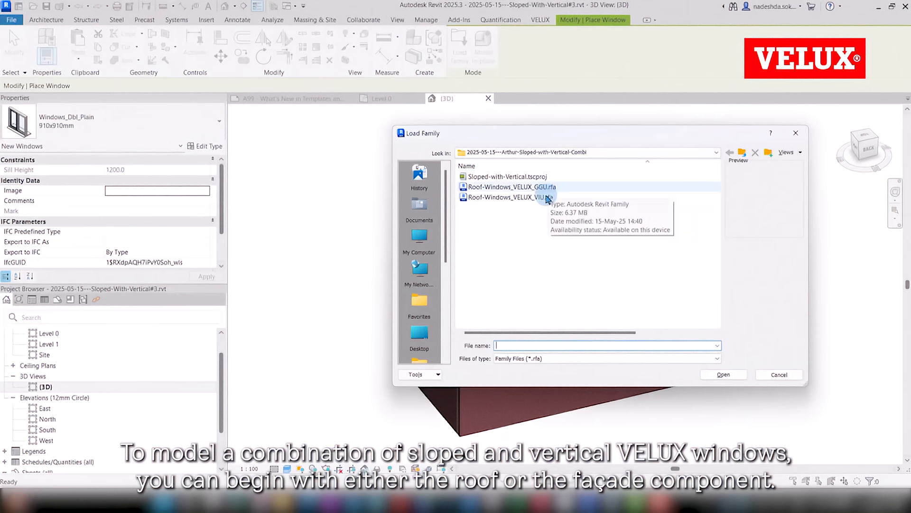
Load the Roof-Windows_VELUX_GGU.rfa family into the project
{"action": "left_click", "coordinate": [723, 374]}
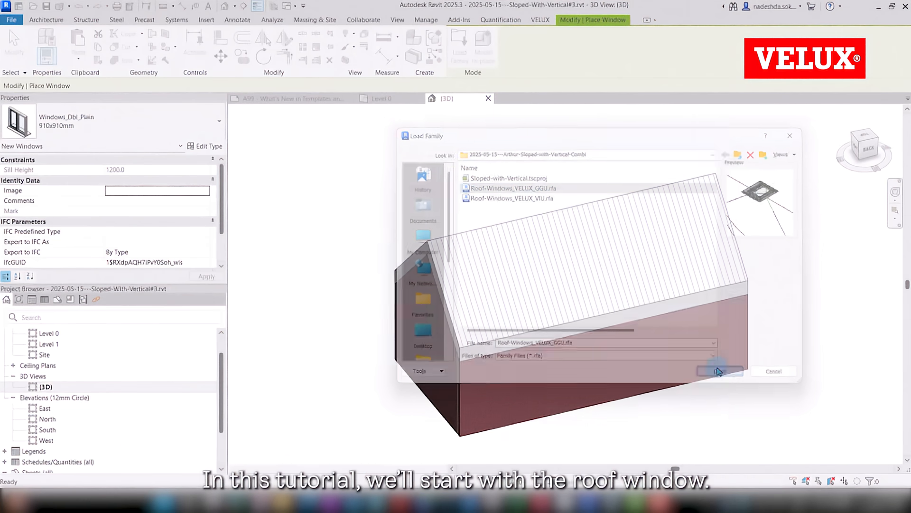
{"action": "left_click", "coordinate": [718, 371]}
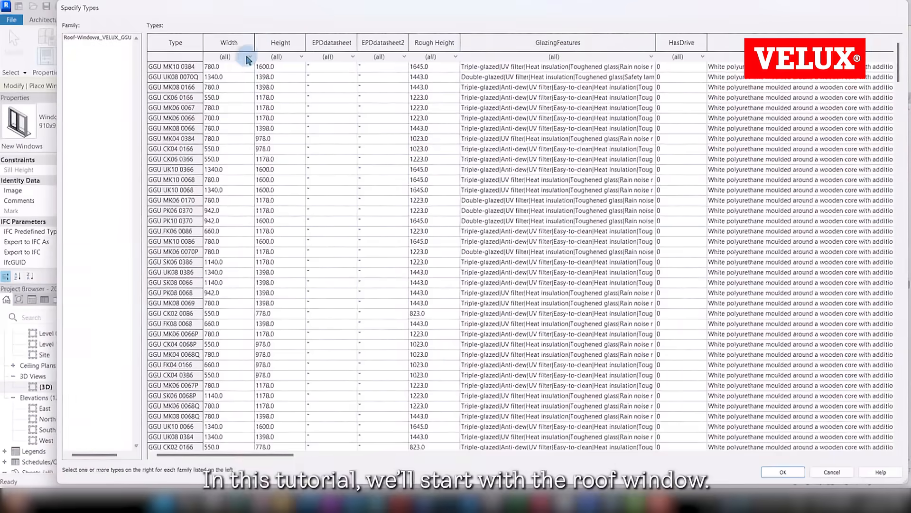
Filter types to Width 1340 and Height 1600 and choose GGU UK10 0066
{"action": "left_click", "coordinate": [247, 56]}
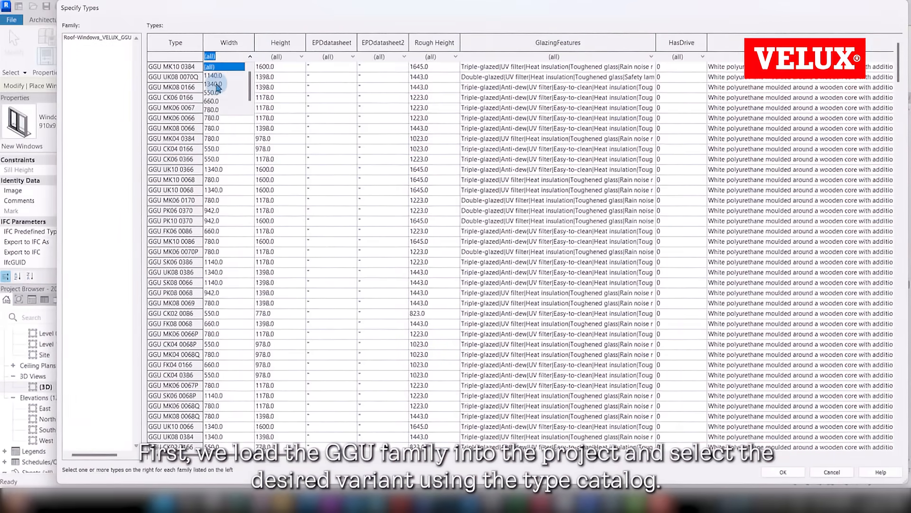
{"action": "left_click", "coordinate": [225, 87]}
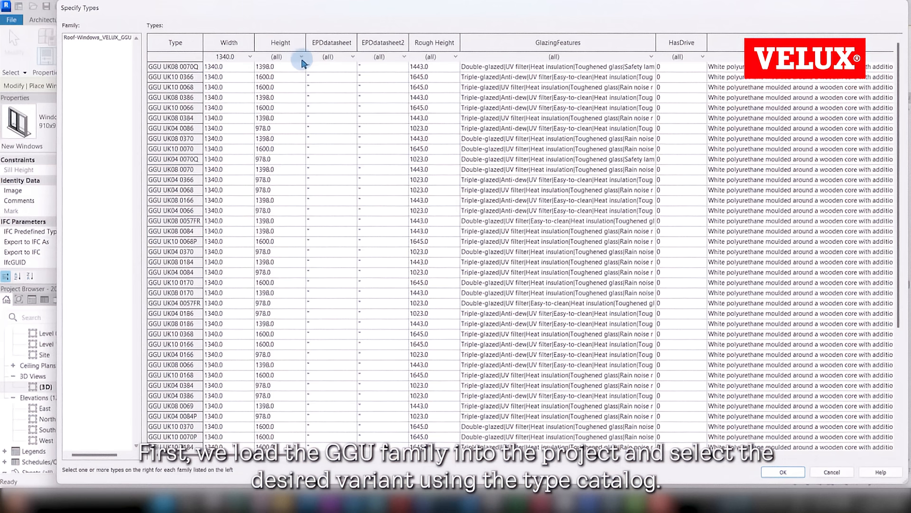
{"action": "left_click", "coordinate": [301, 56]}
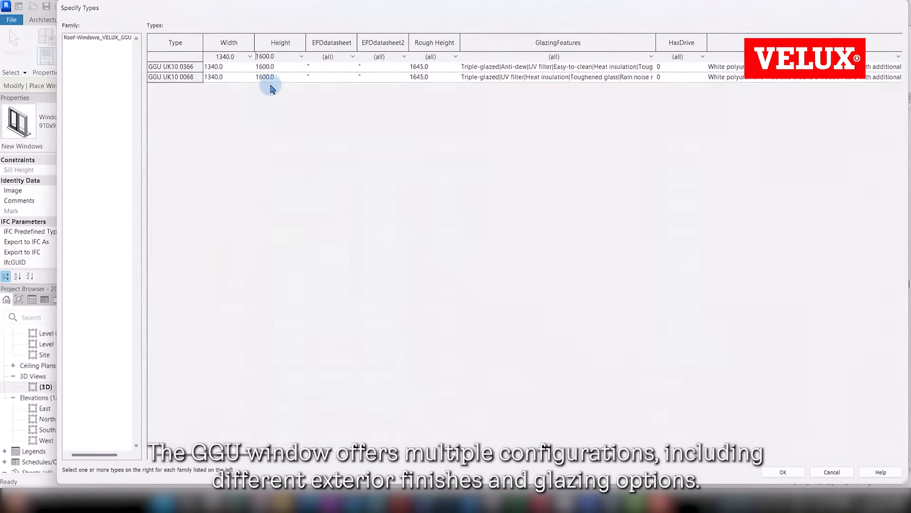
{"action": "left_click", "coordinate": [279, 56]}
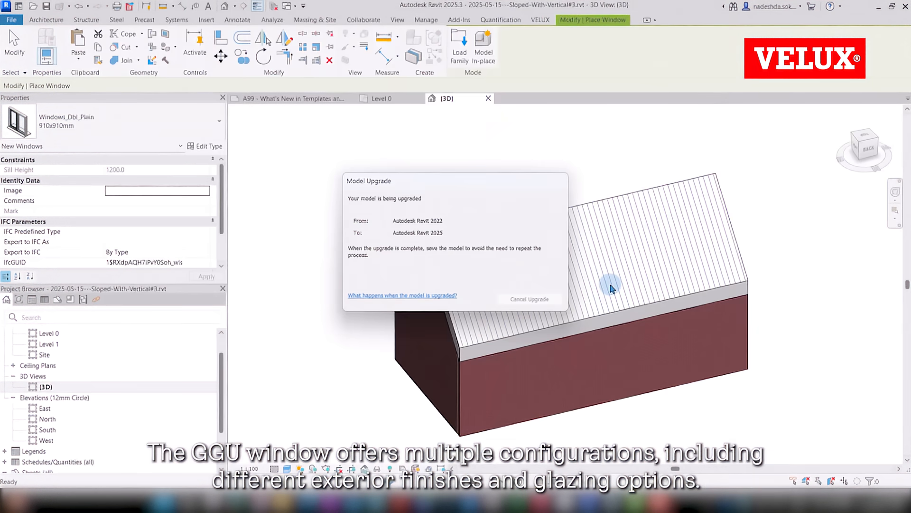
{"action": "mouse_move", "coordinate": [610, 290]}
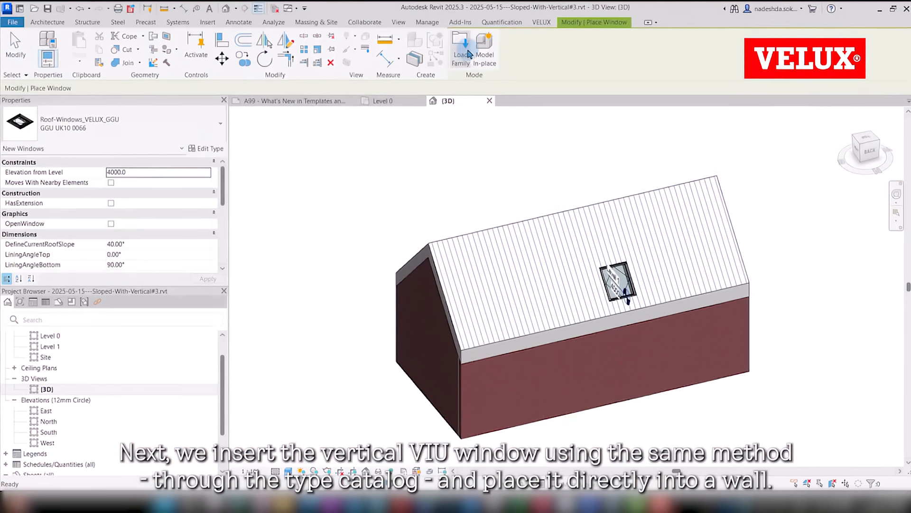
Load the VELUX VIU family, choose VIU 1340x1370 (UK38) and place it in the front wall
{"action": "left_click", "coordinate": [461, 49]}
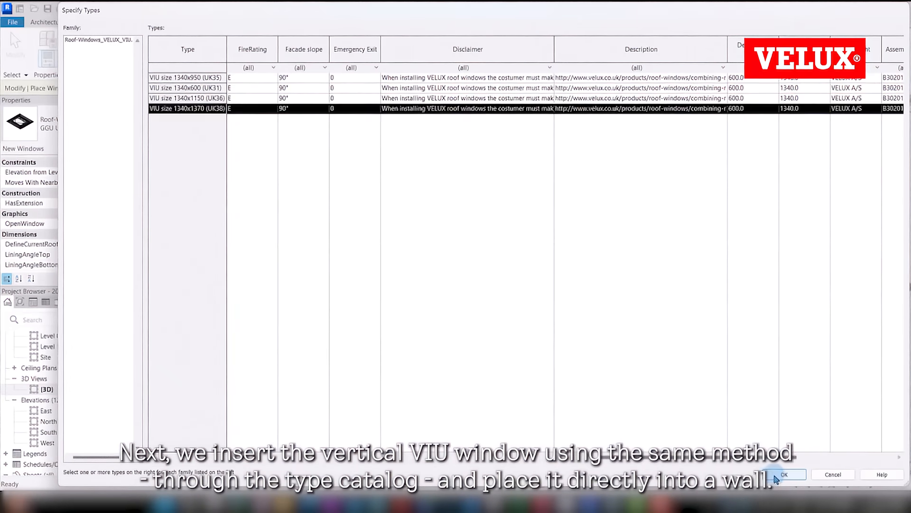
{"action": "left_click", "coordinate": [783, 475]}
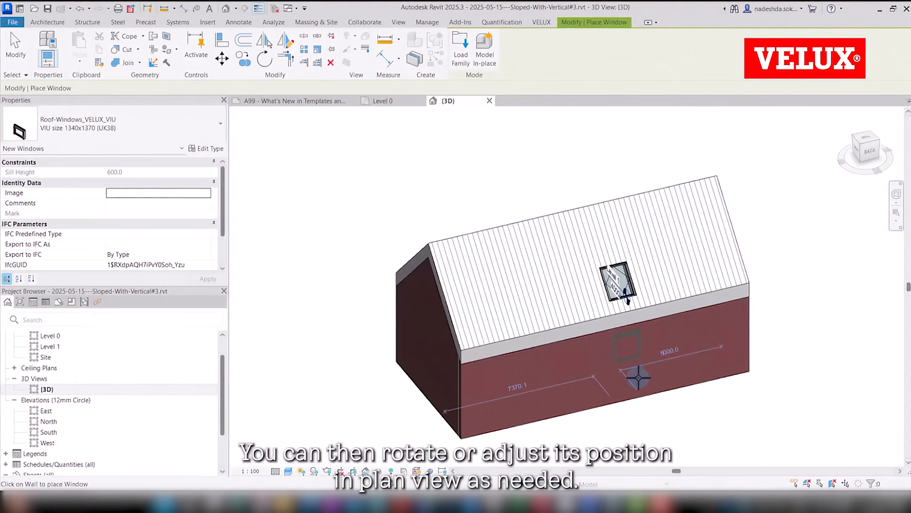
{"action": "left_click", "coordinate": [383, 100]}
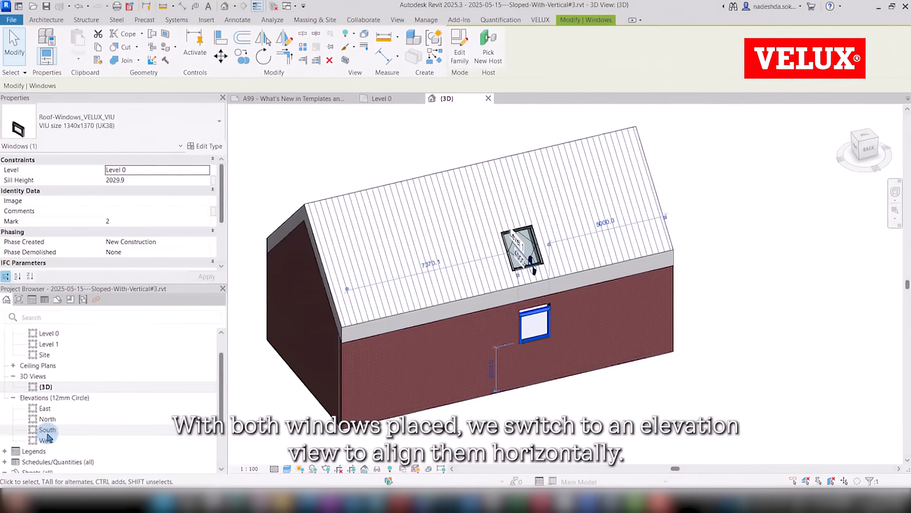
In the North elevation, align the GGU roof window's centre line with the VIU window below
{"action": "double_click", "coordinate": [47, 419]}
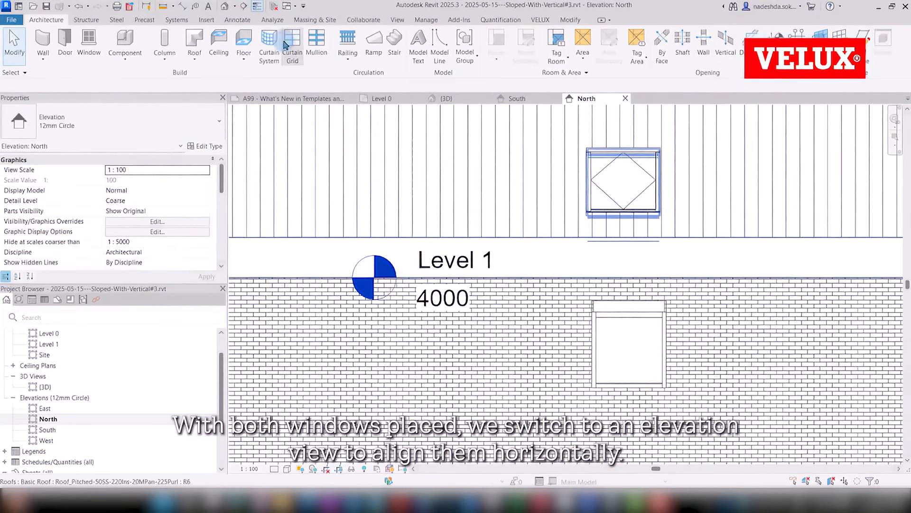
{"action": "left_click", "coordinate": [622, 180]}
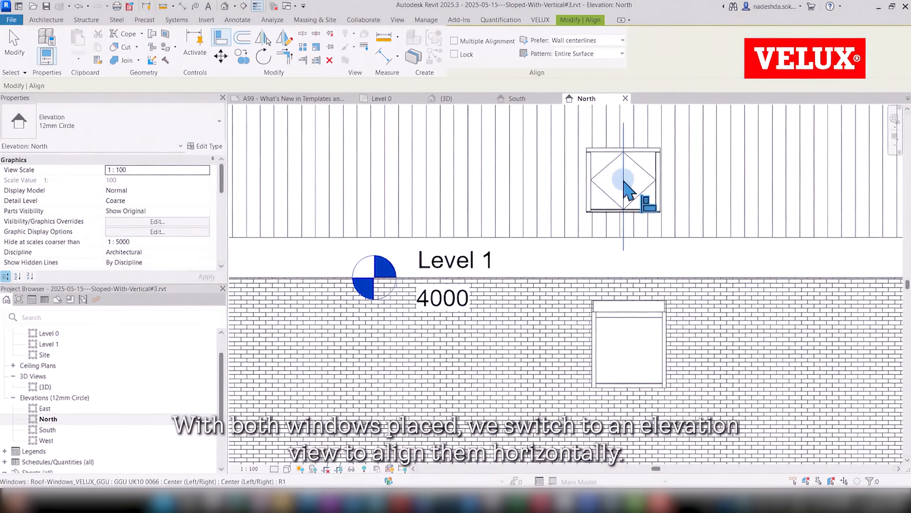
{"action": "left_click", "coordinate": [381, 98]}
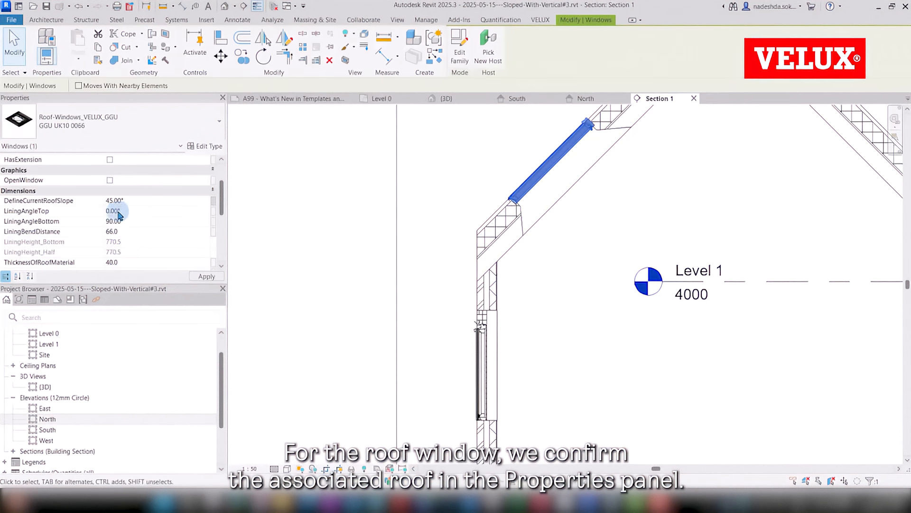
Select the VIU vertical window and review its Type Properties for the 45° roof slope
{"action": "left_click", "coordinate": [471, 337]}
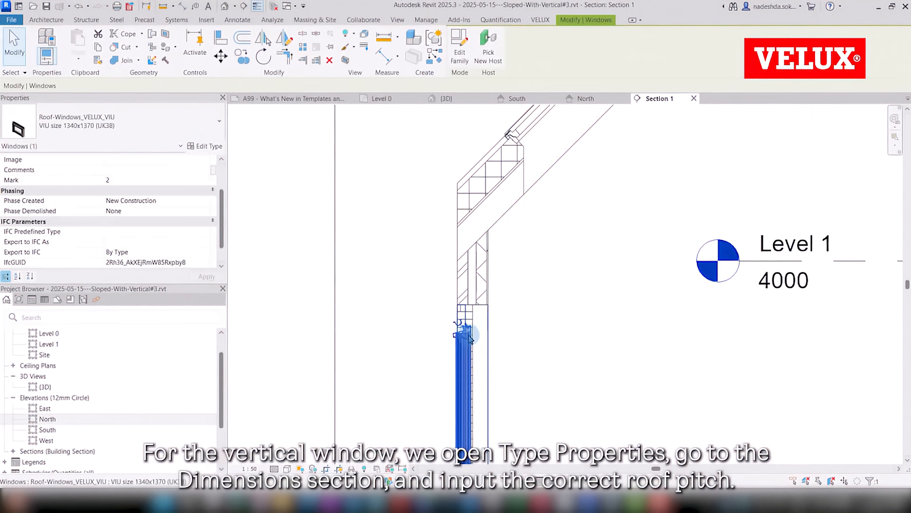
{"action": "left_click", "coordinate": [206, 146]}
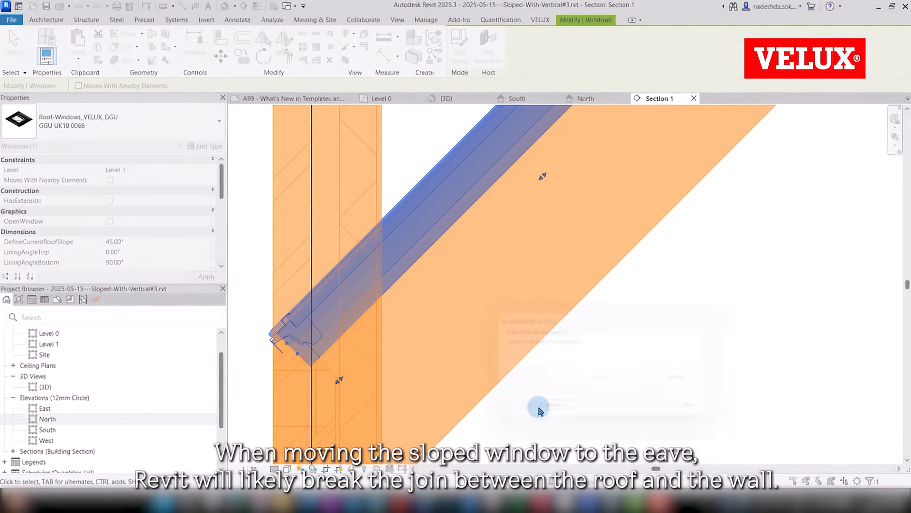
In the 3D view, align the front wall's top edge to the roof eave
{"action": "left_click", "coordinate": [446, 98]}
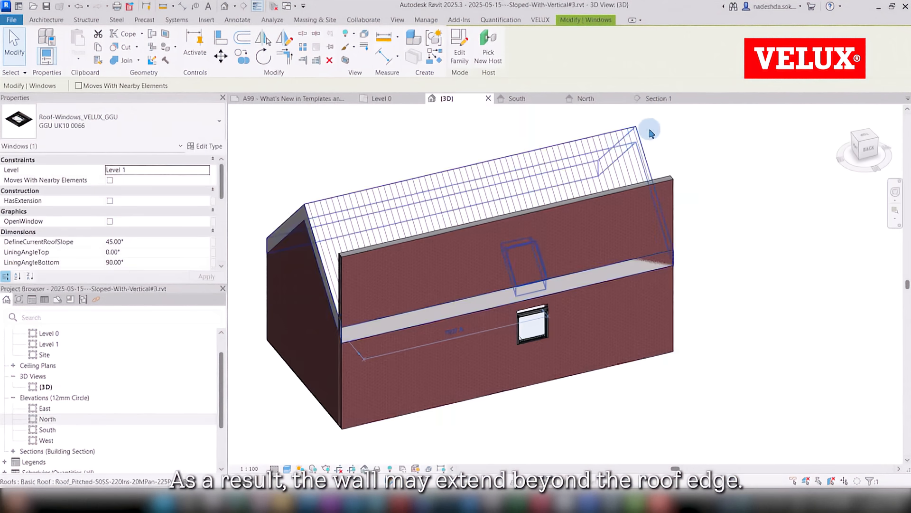
{"action": "left_click", "coordinate": [659, 98]}
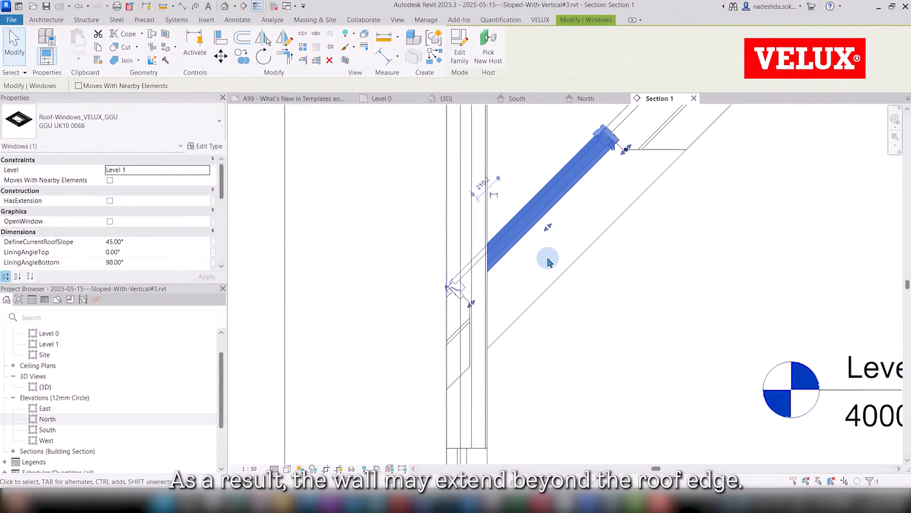
{"action": "left_click", "coordinate": [446, 97]}
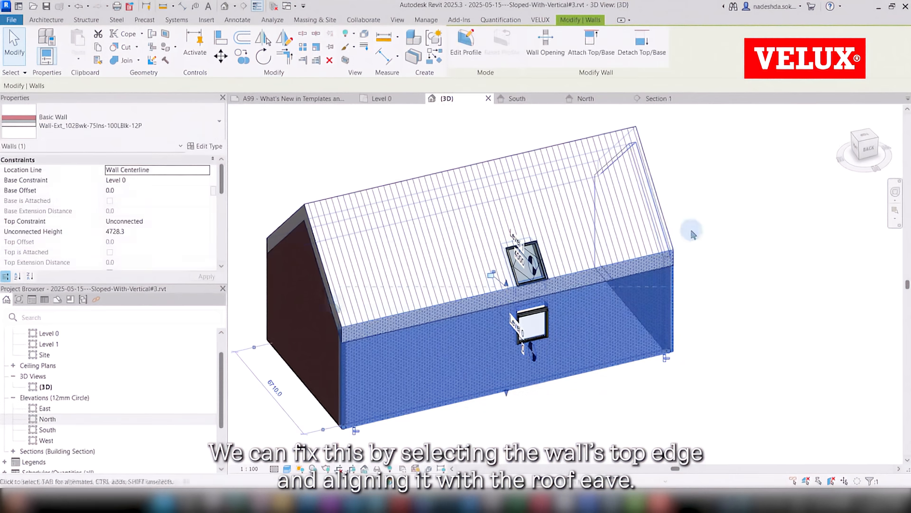
{"action": "left_click", "coordinate": [658, 97]}
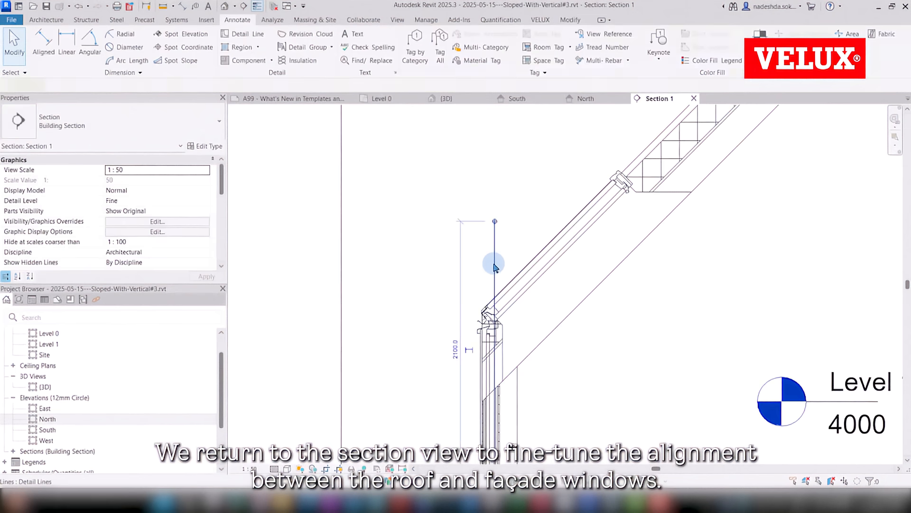
Check the window alignment in 3D, then show the Level 1 floor plan of the roof
{"action": "left_click", "coordinate": [447, 97]}
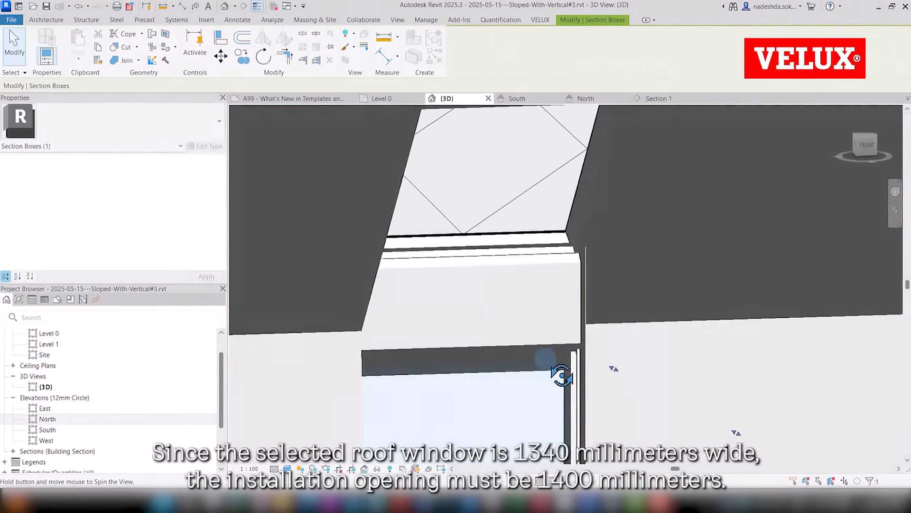
{"action": "double_click", "coordinate": [49, 344]}
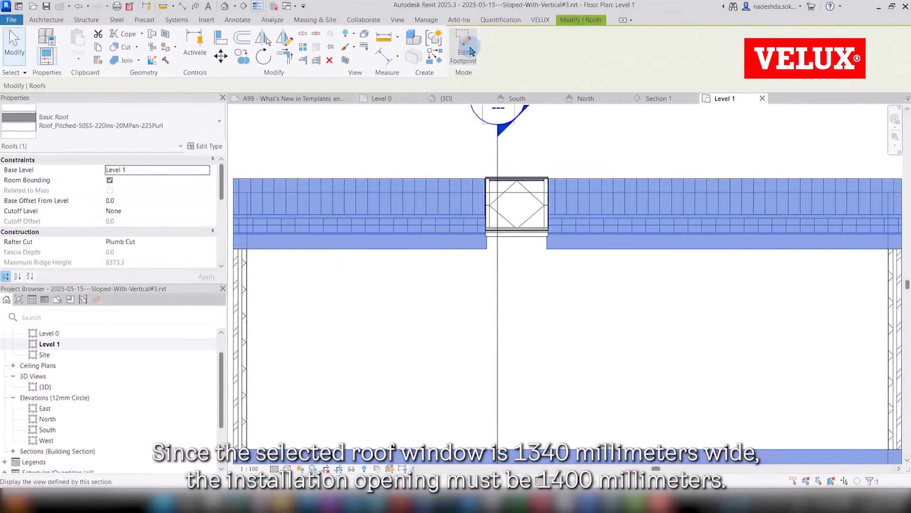
Edit the roof footprint and draw the opening boundary about 1400 mm wide around the roof window
{"action": "left_click", "coordinate": [463, 49]}
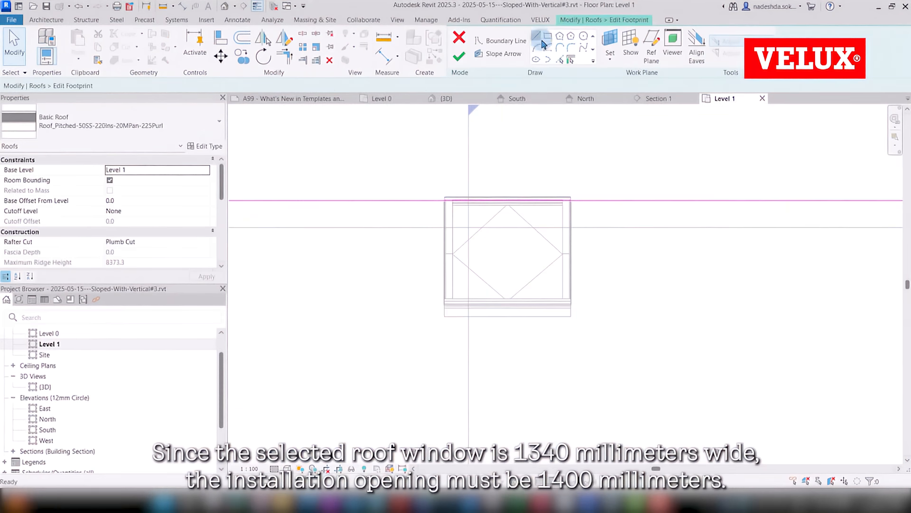
{"action": "left_click", "coordinate": [490, 41]}
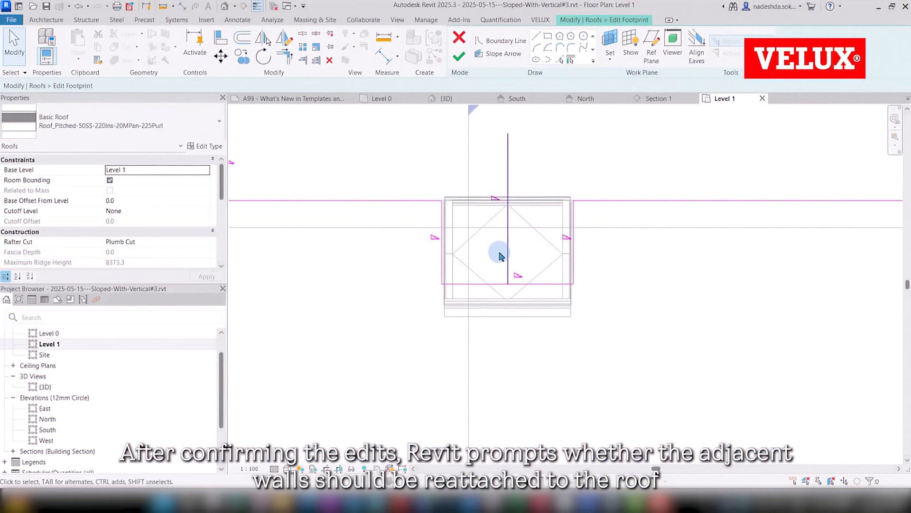
{"action": "left_click", "coordinate": [501, 277]}
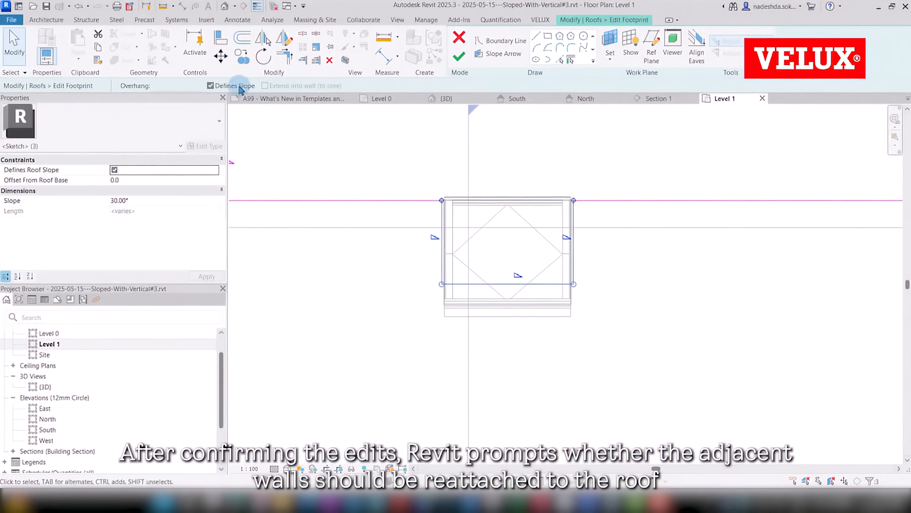
Uncheck Defines Slope on the opening edges, finish the sketch and attach the walls to the roof
{"action": "left_click", "coordinate": [460, 56]}
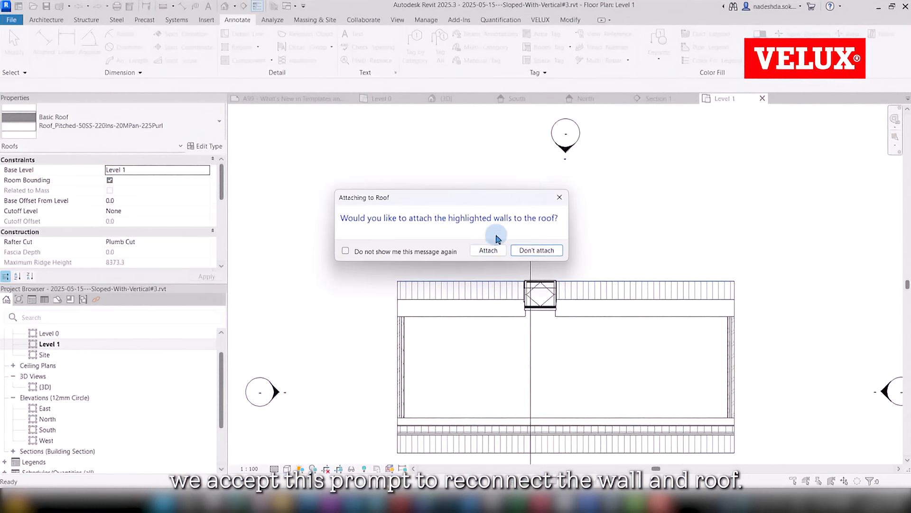
{"action": "left_click", "coordinate": [487, 250]}
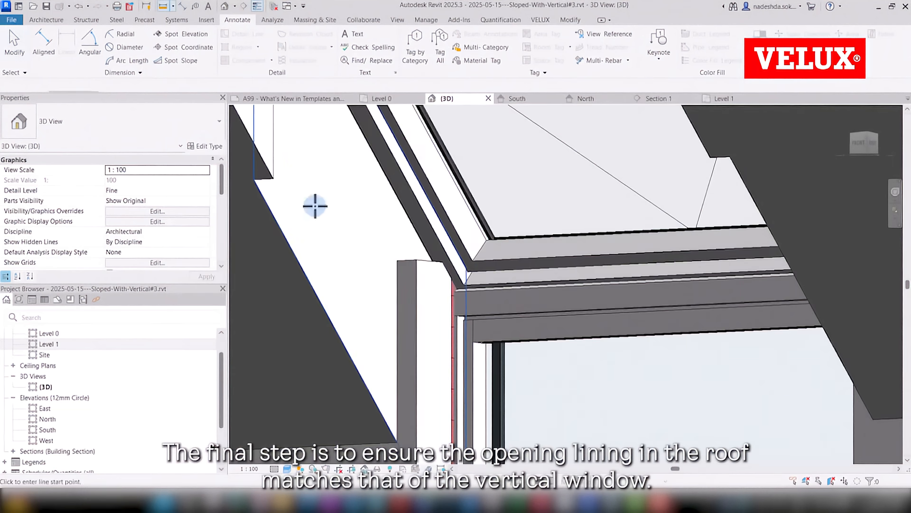
Reopen the roof footprint to adjust the opening's side lines, then return to the 3D view
{"action": "left_click", "coordinate": [724, 97]}
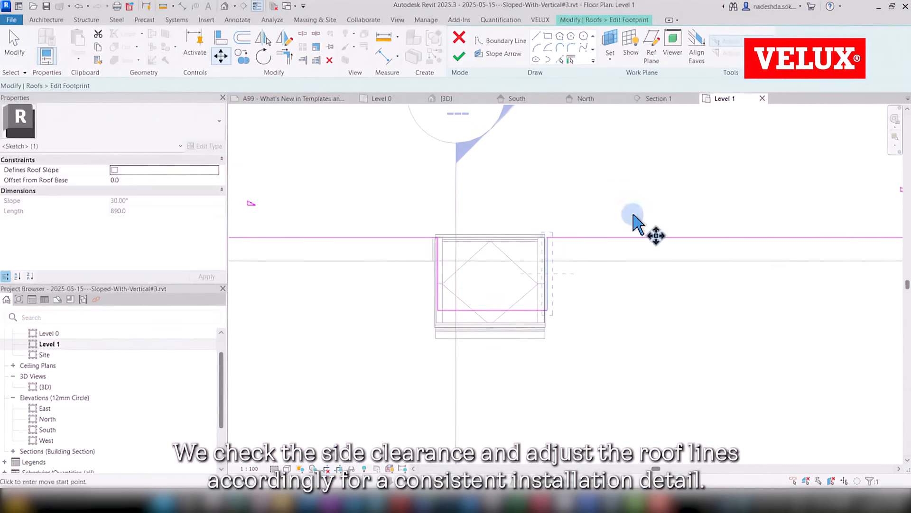
{"action": "left_click", "coordinate": [446, 98]}
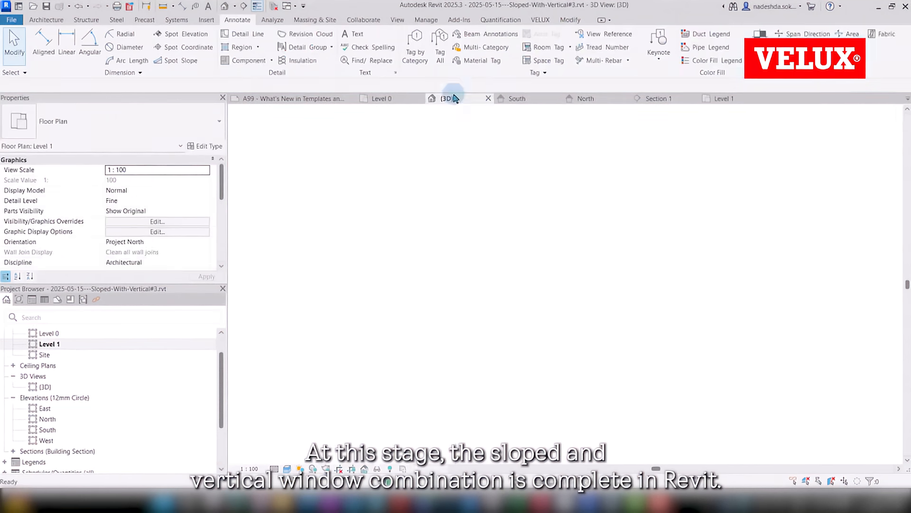